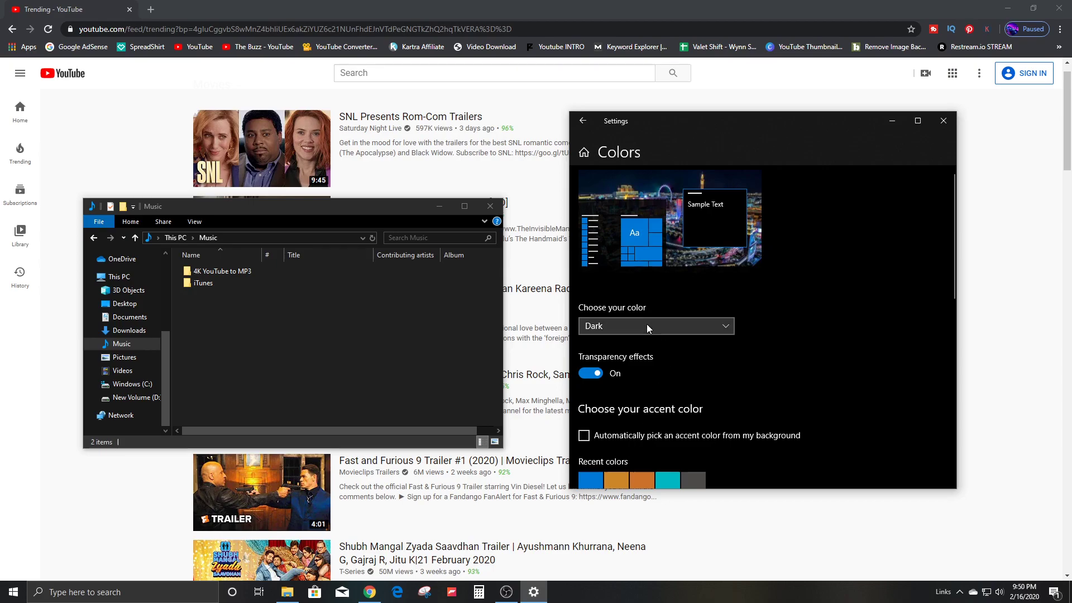
Set 'Choose your color' to Light, then switch it back to Dark.
click(655, 325)
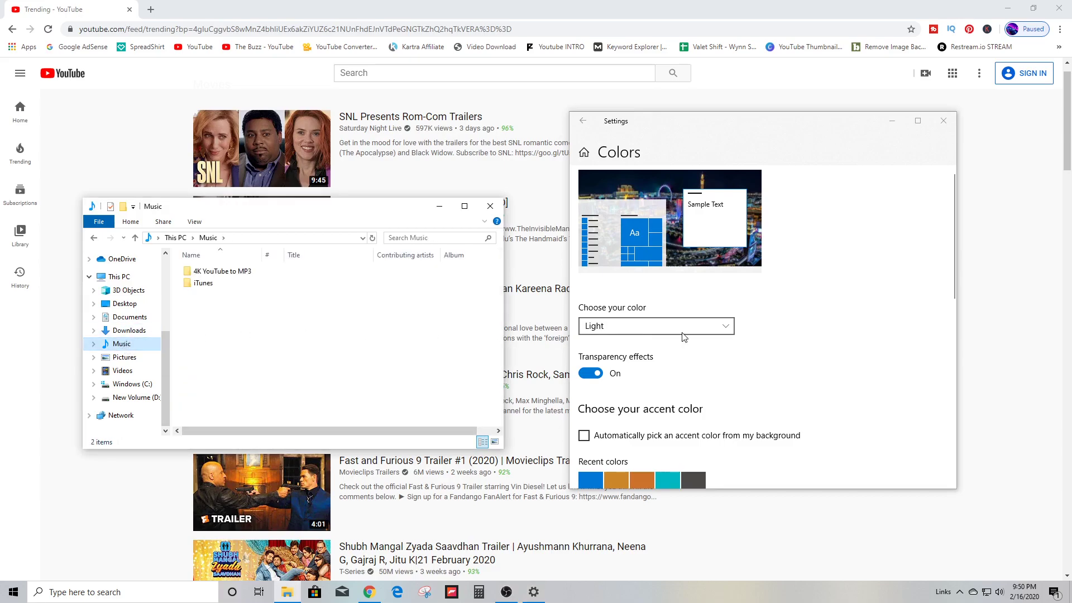
click(655, 324)
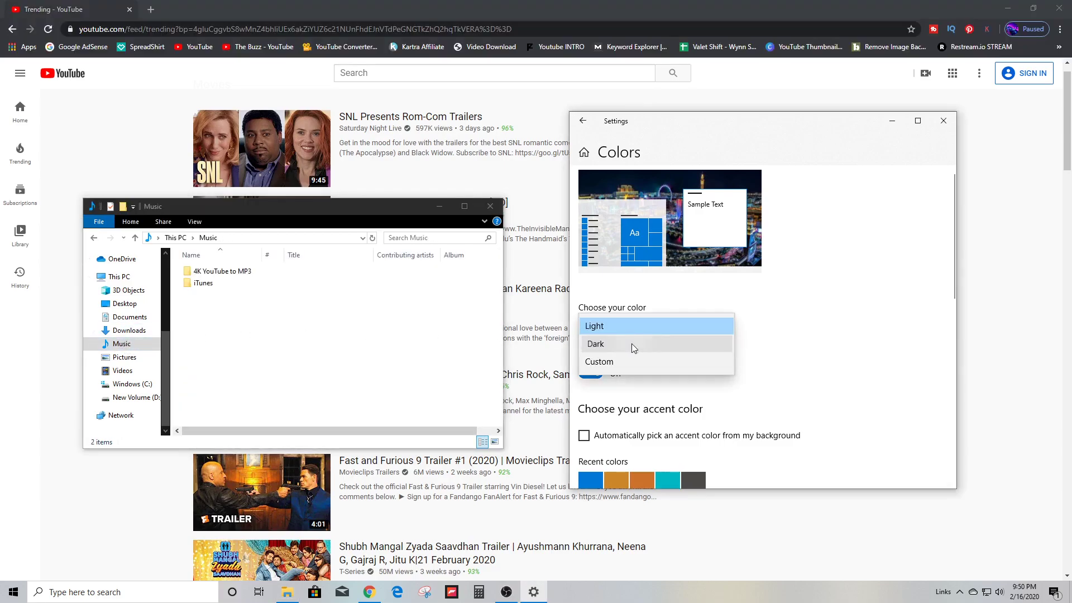
click(595, 344)
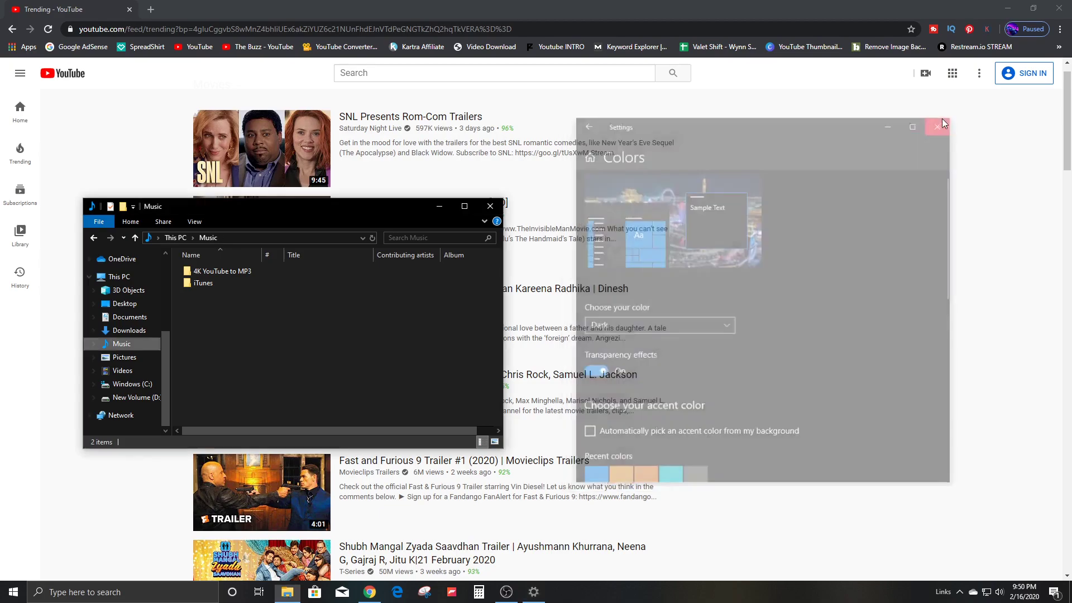
Close Settings, relaunch it from Start and navigate to Personalization > Colors.
click(937, 127)
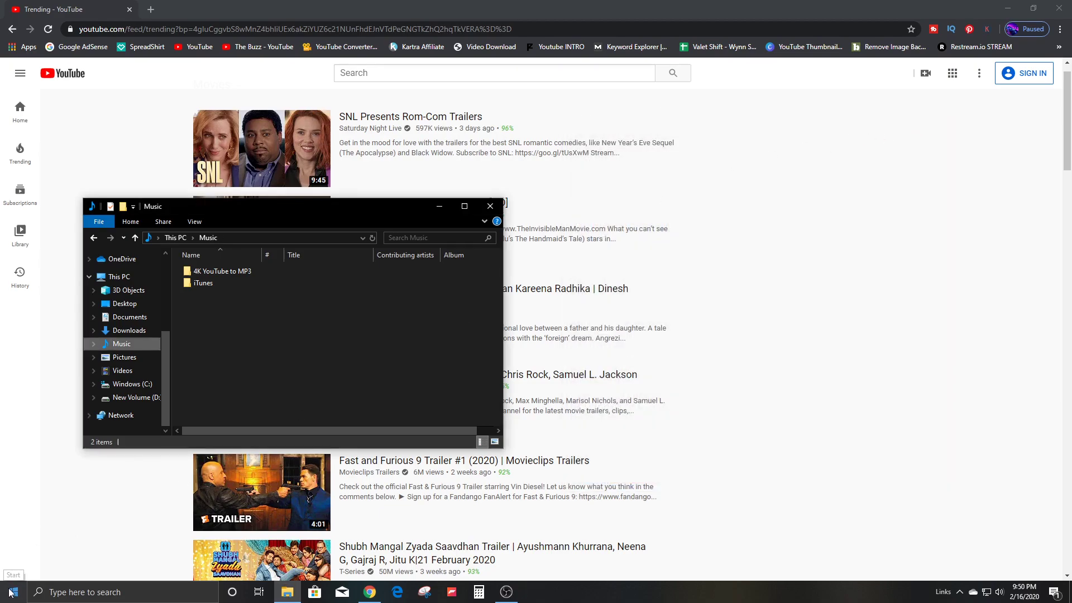
click(10, 592)
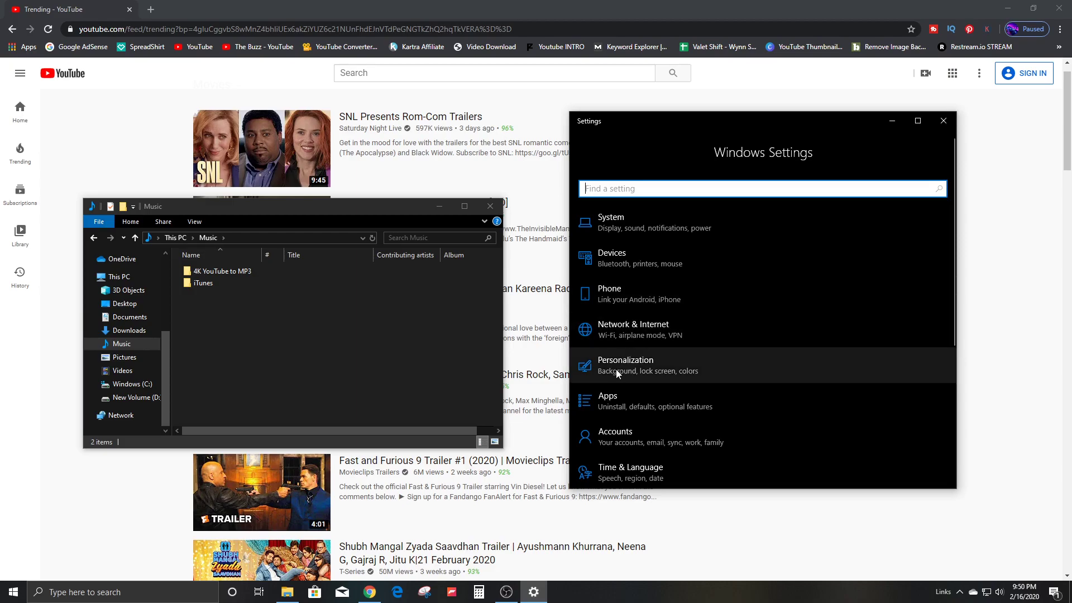
click(625, 364)
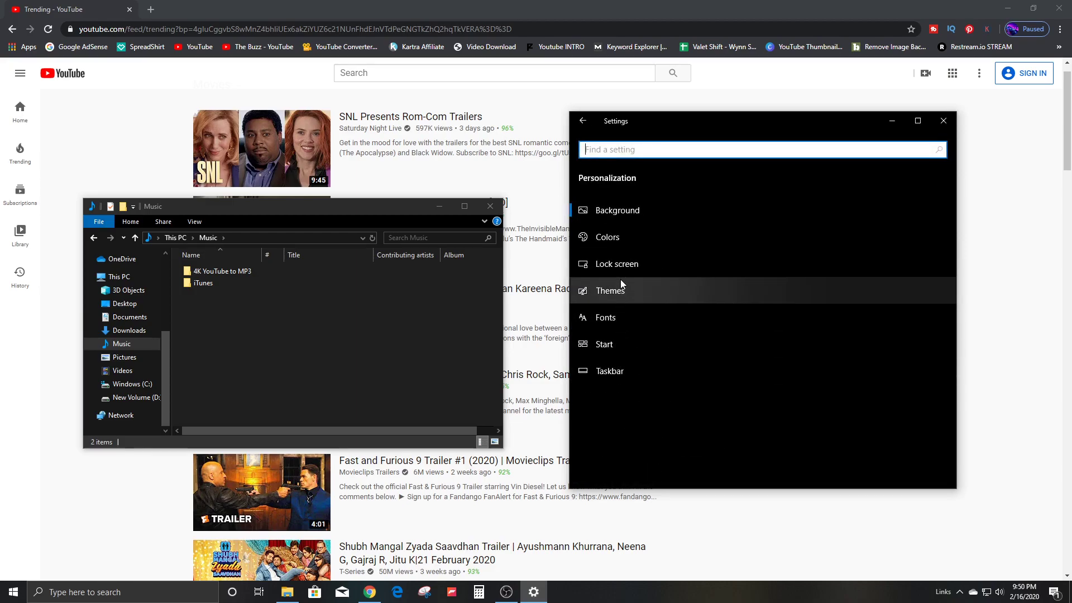
click(605, 236)
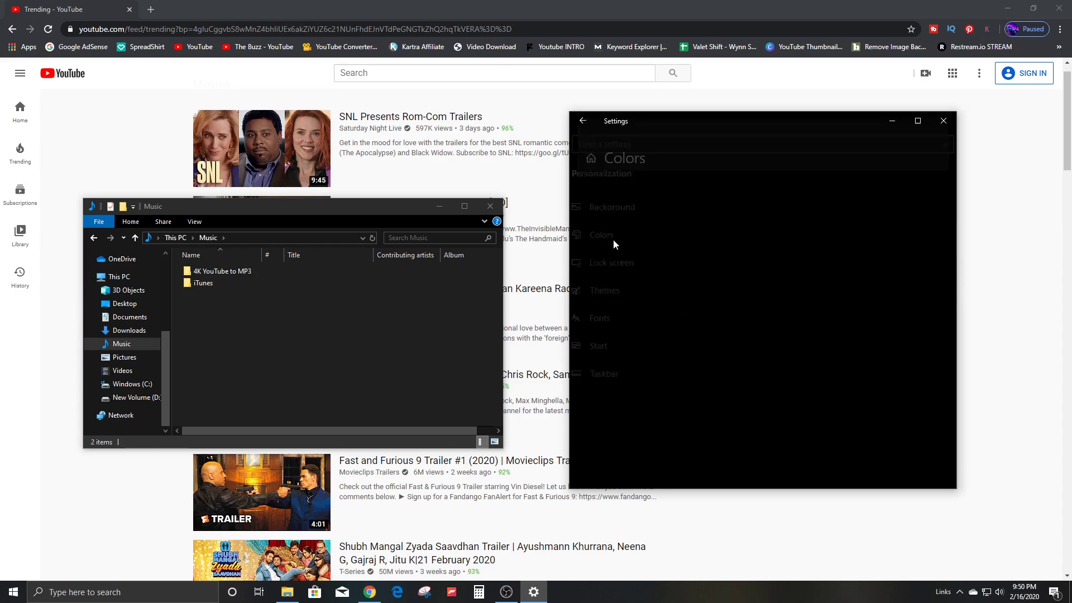
click(600, 234)
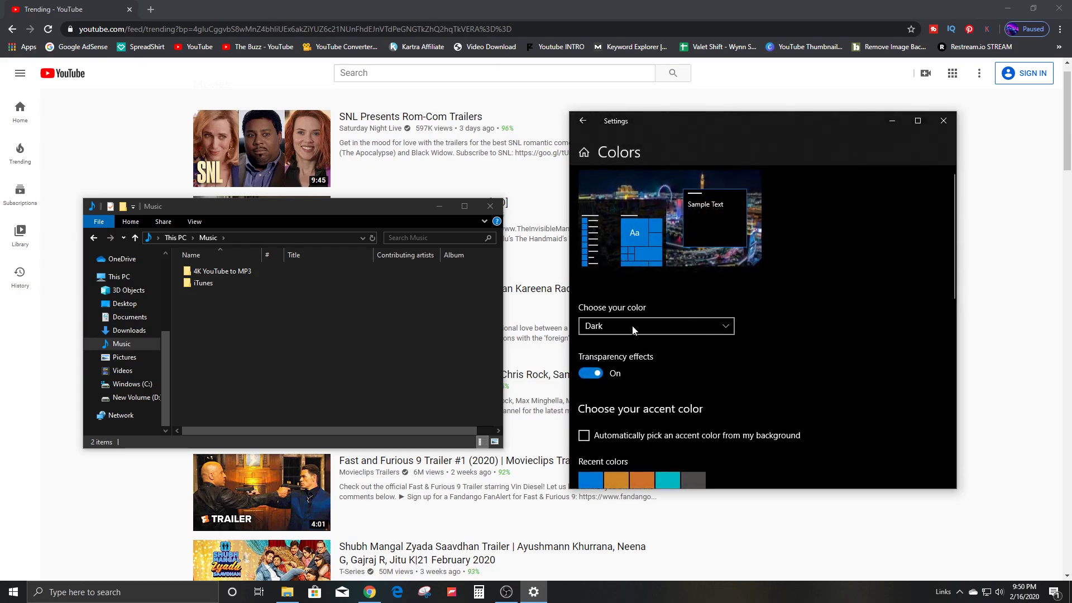
click(654, 326)
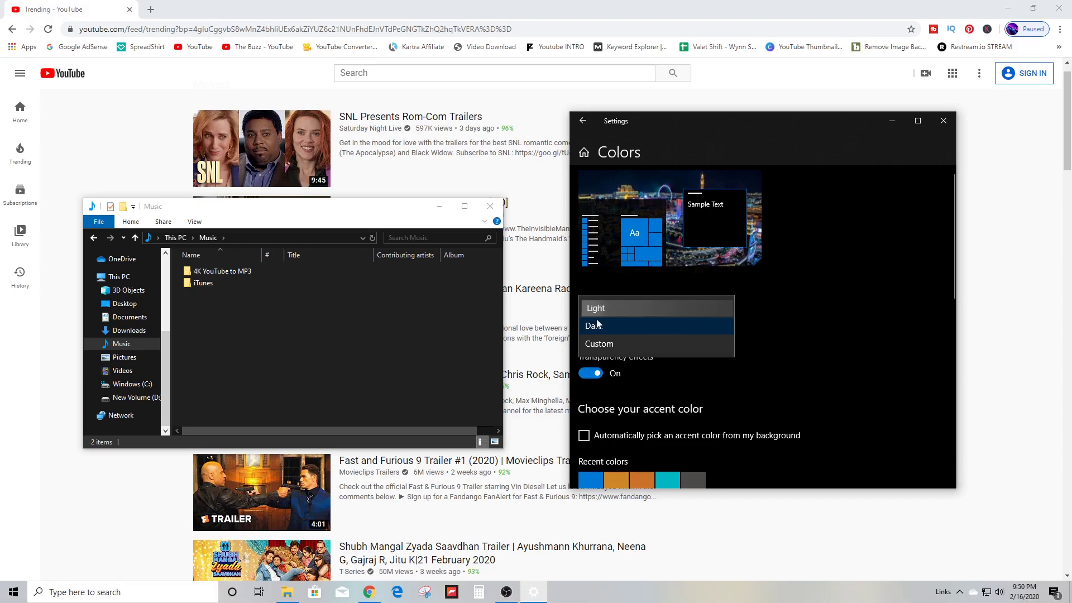
click(594, 308)
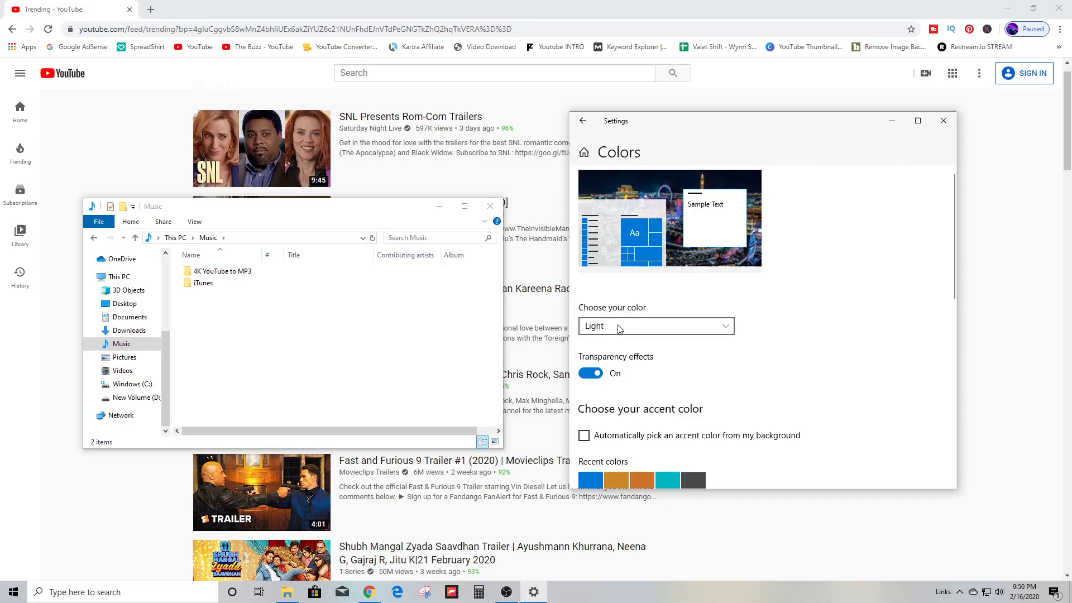
click(654, 326)
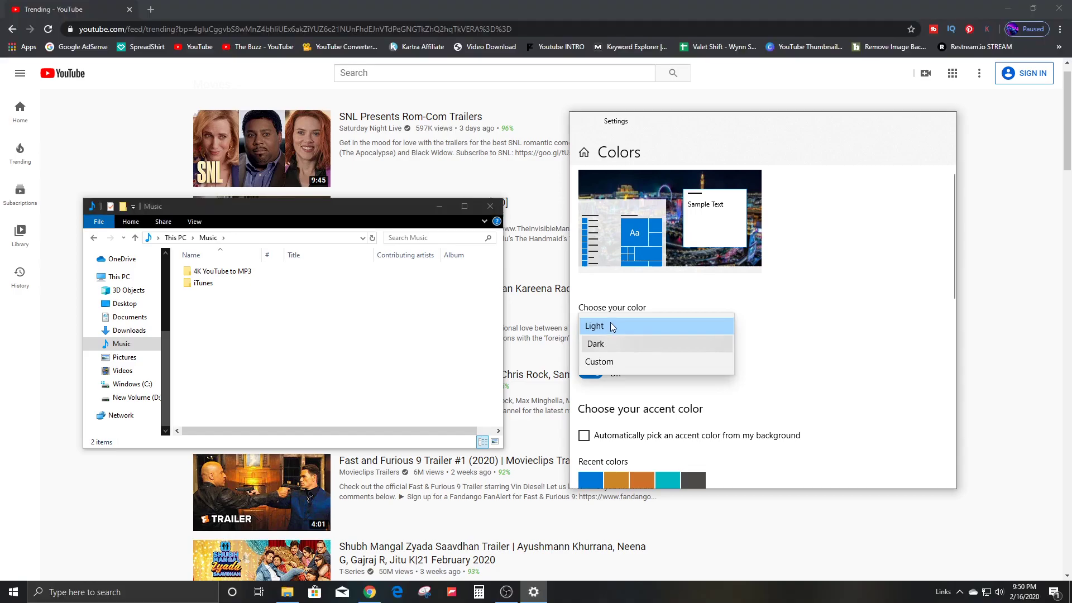
click(594, 342)
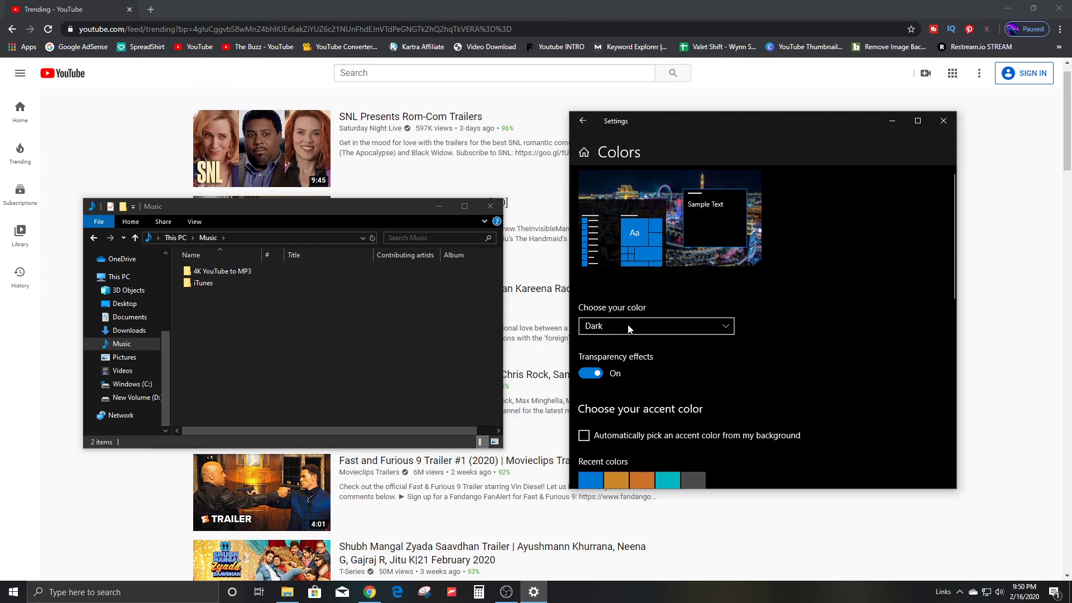
click(655, 326)
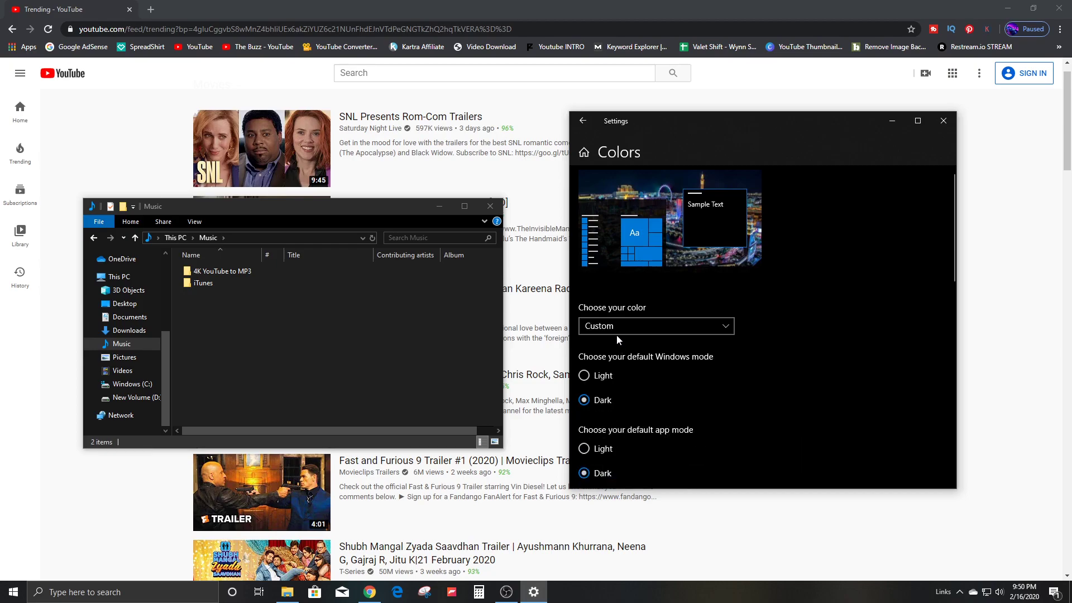
scroll(down, 3)
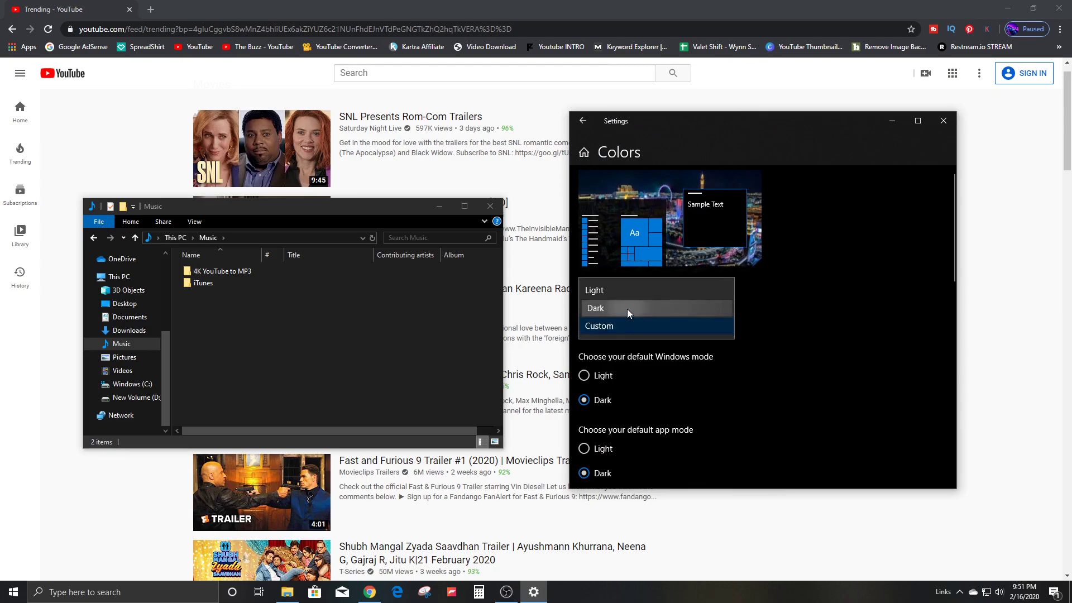
click(595, 308)
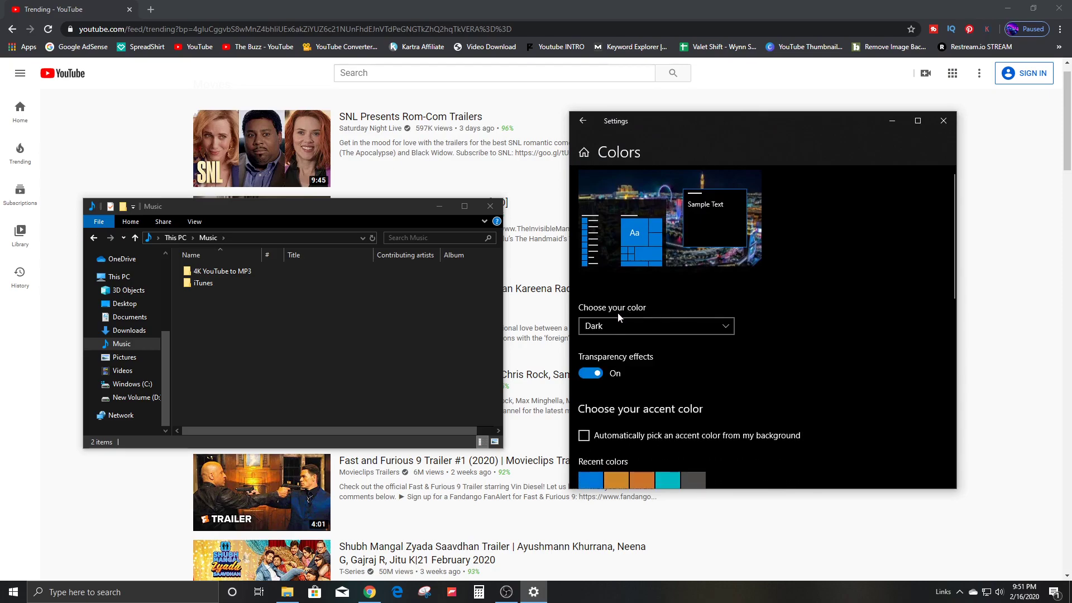